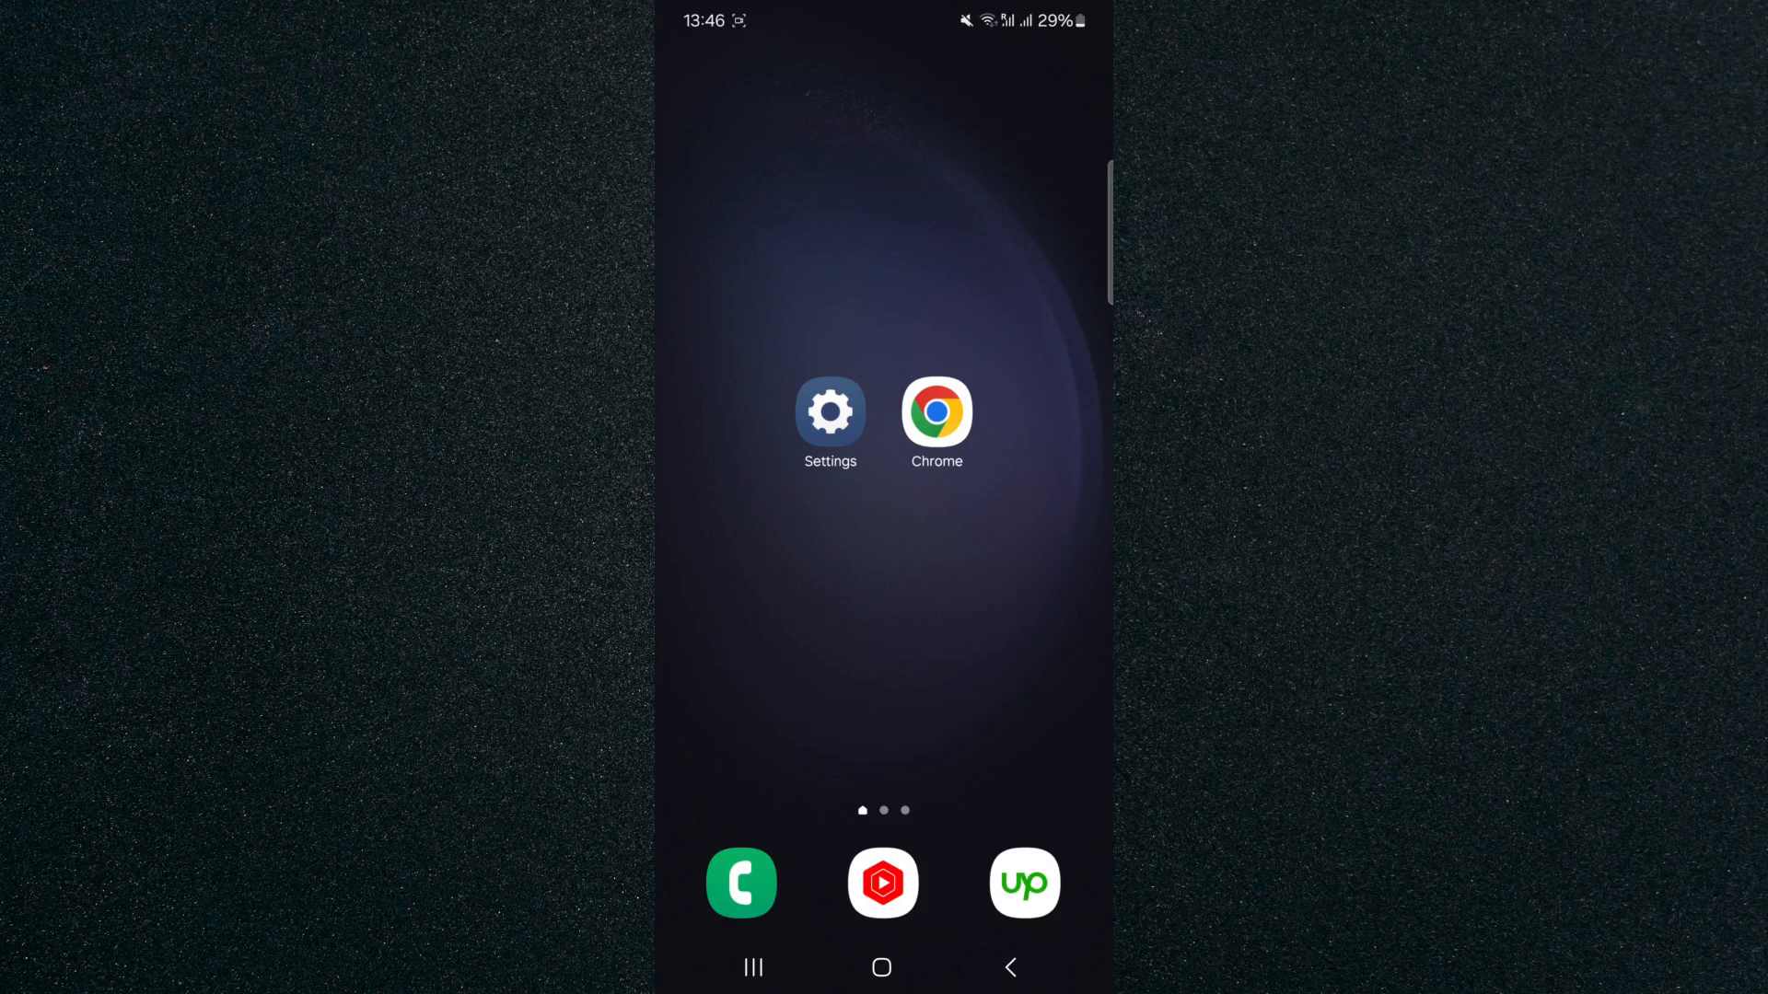
- Launch Settings and scroll the main list down to General management
{"action": "left_click", "coordinate": [831, 411]}
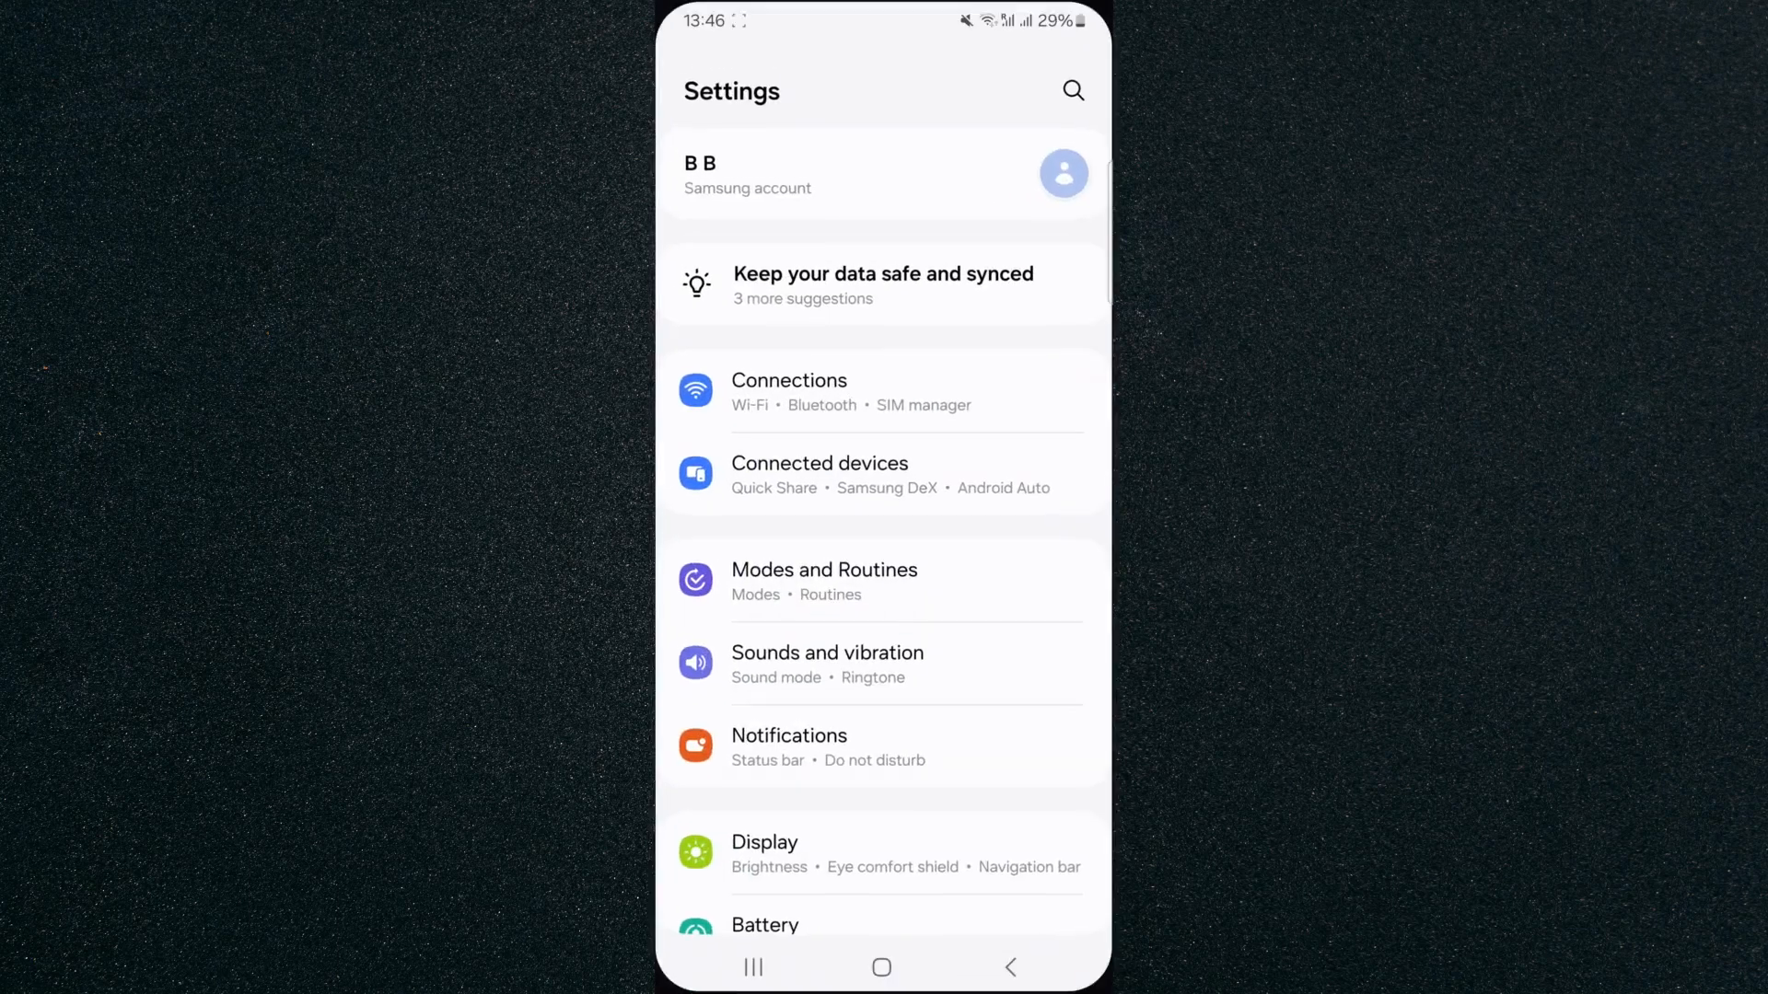
{"action": "scroll", "scroll_direction": "down", "scroll_amount": 3}
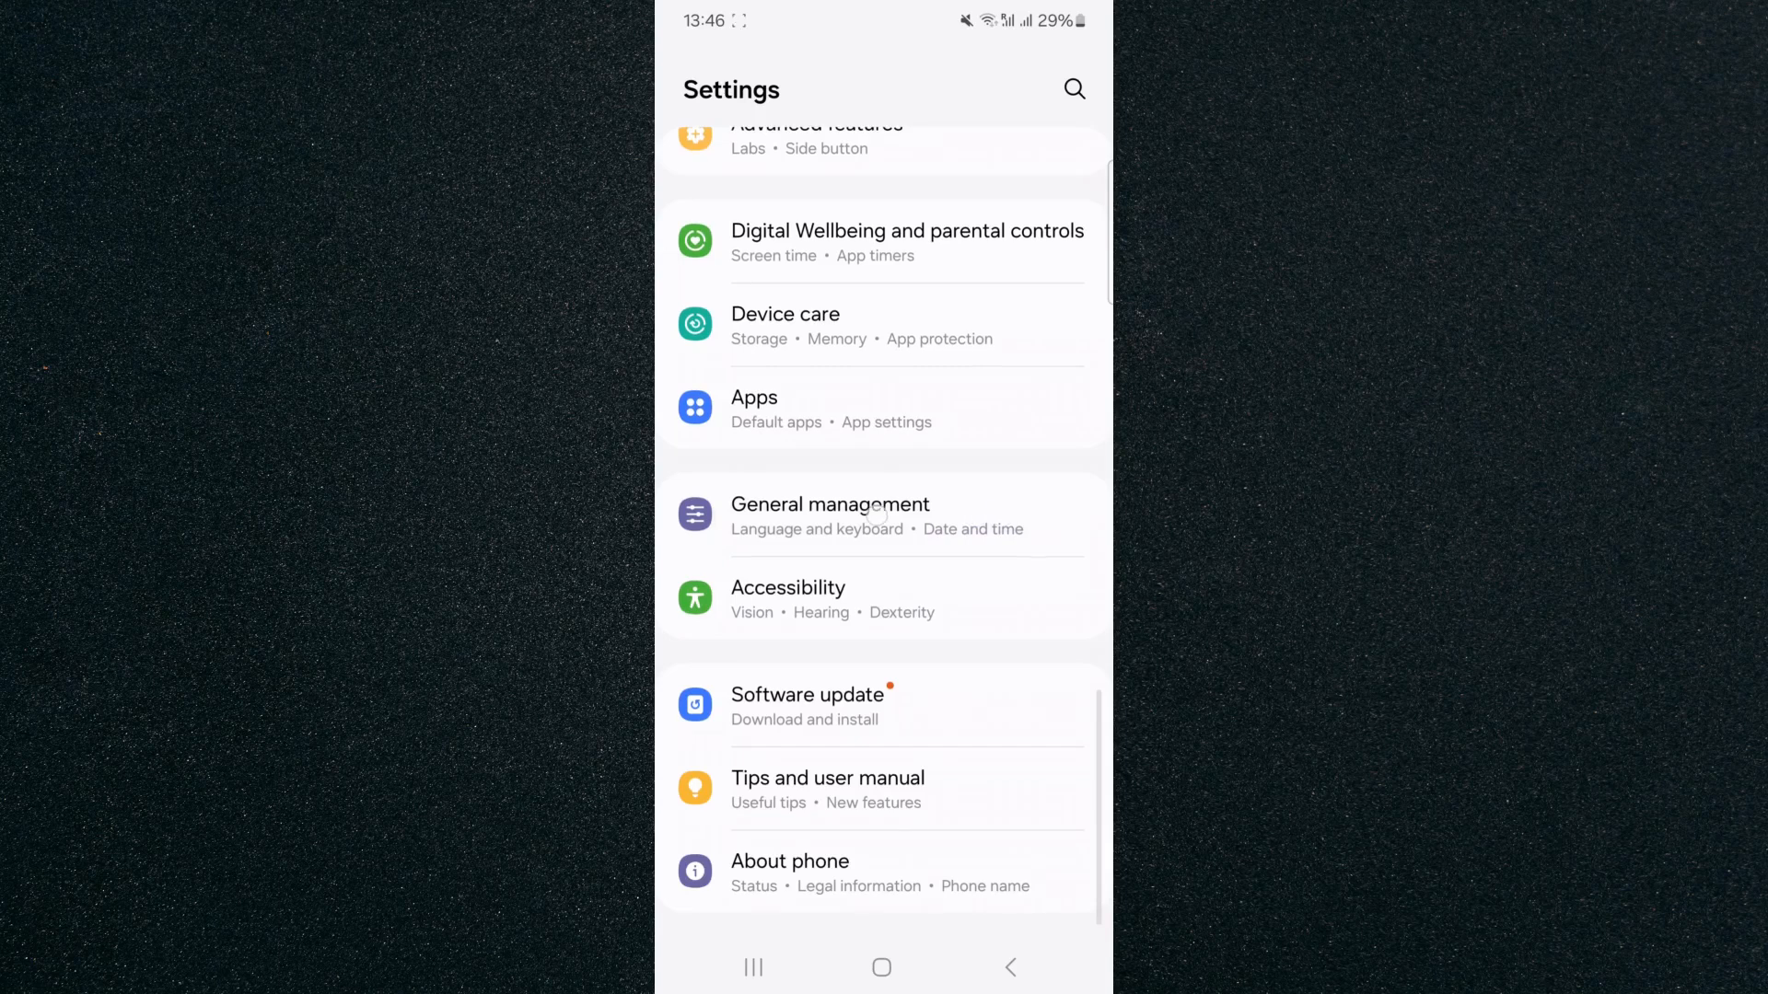
- Go into General management and then its Date and time page
{"action": "left_click", "coordinate": [830, 505]}
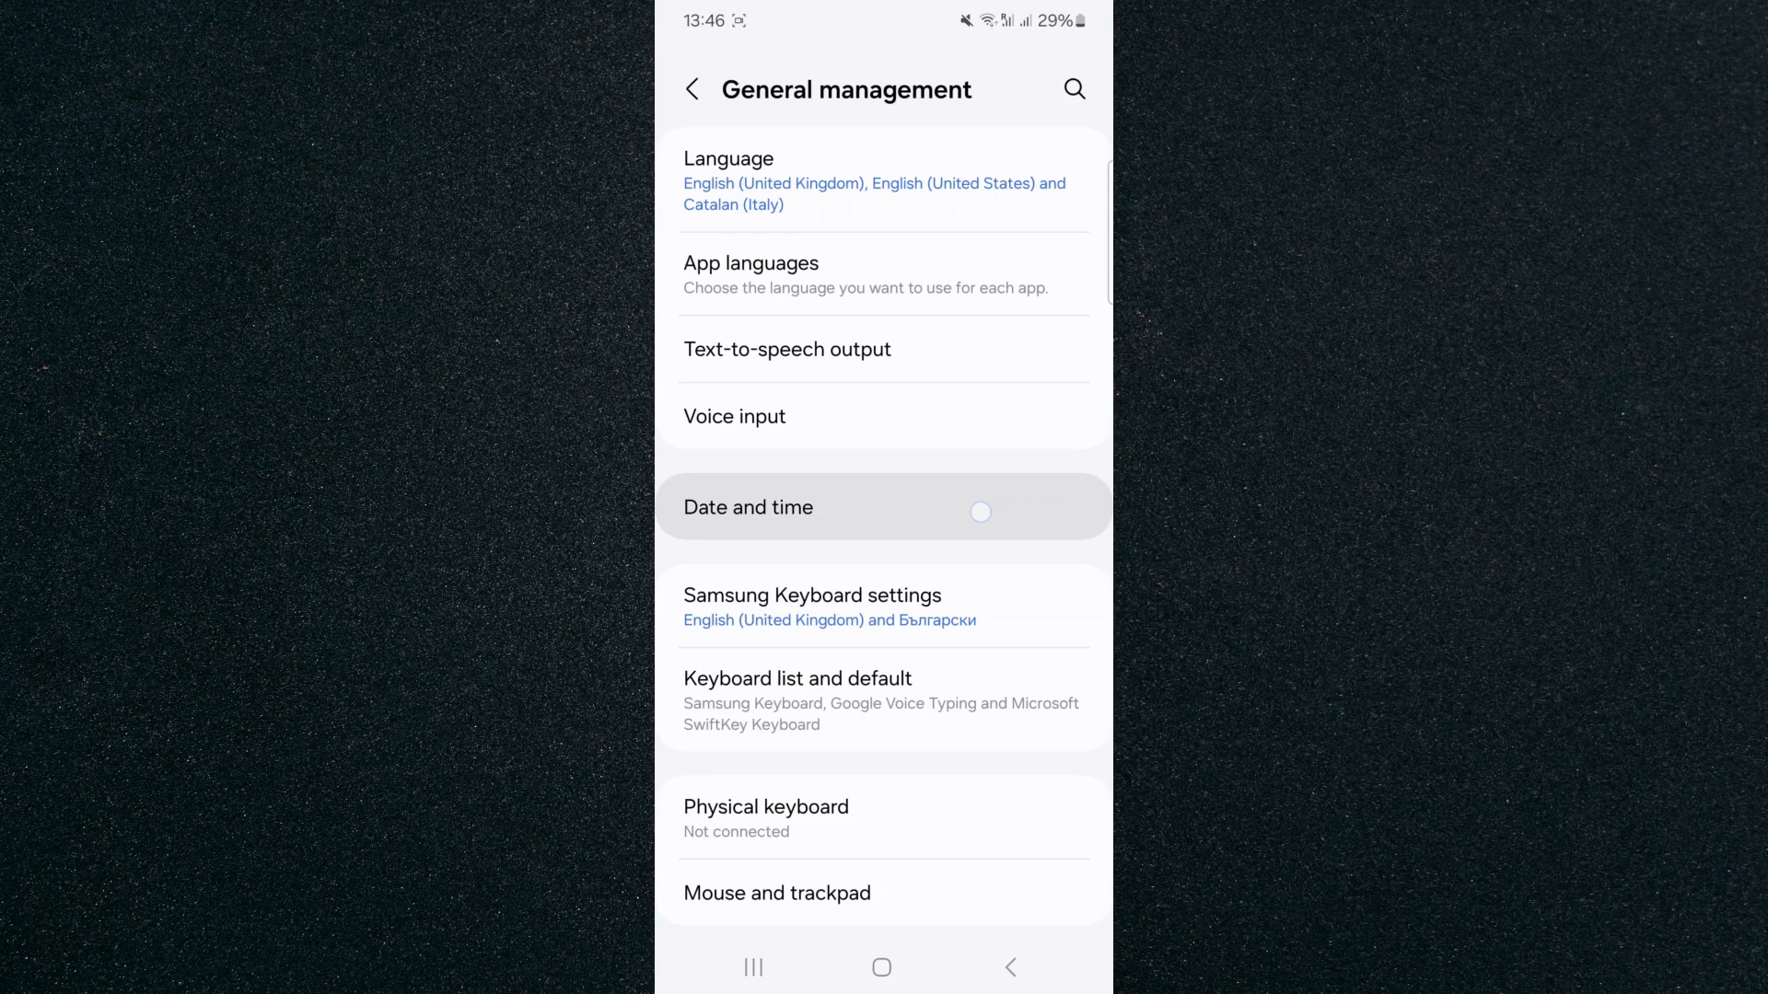
{"action": "left_click", "coordinate": [747, 508]}
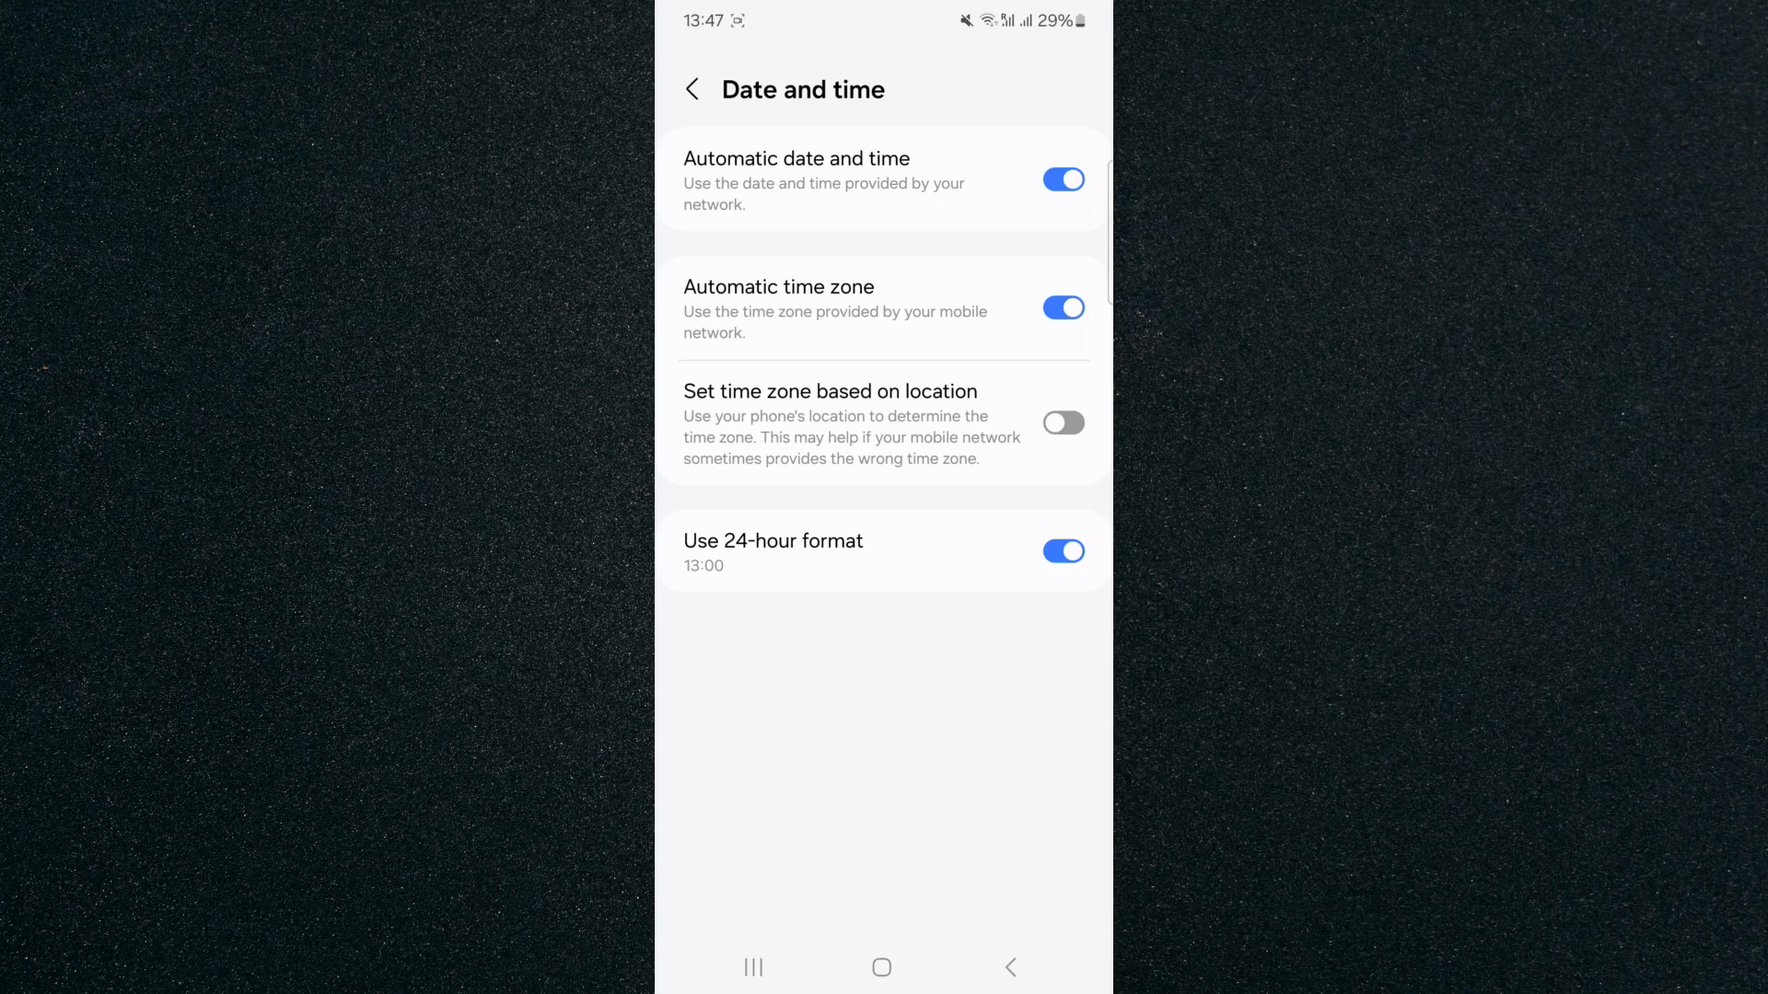
- Turn off Use 24-hour format so the clock shows 12-hour time, then return to General management
{"action": "left_click", "coordinate": [1061, 551]}
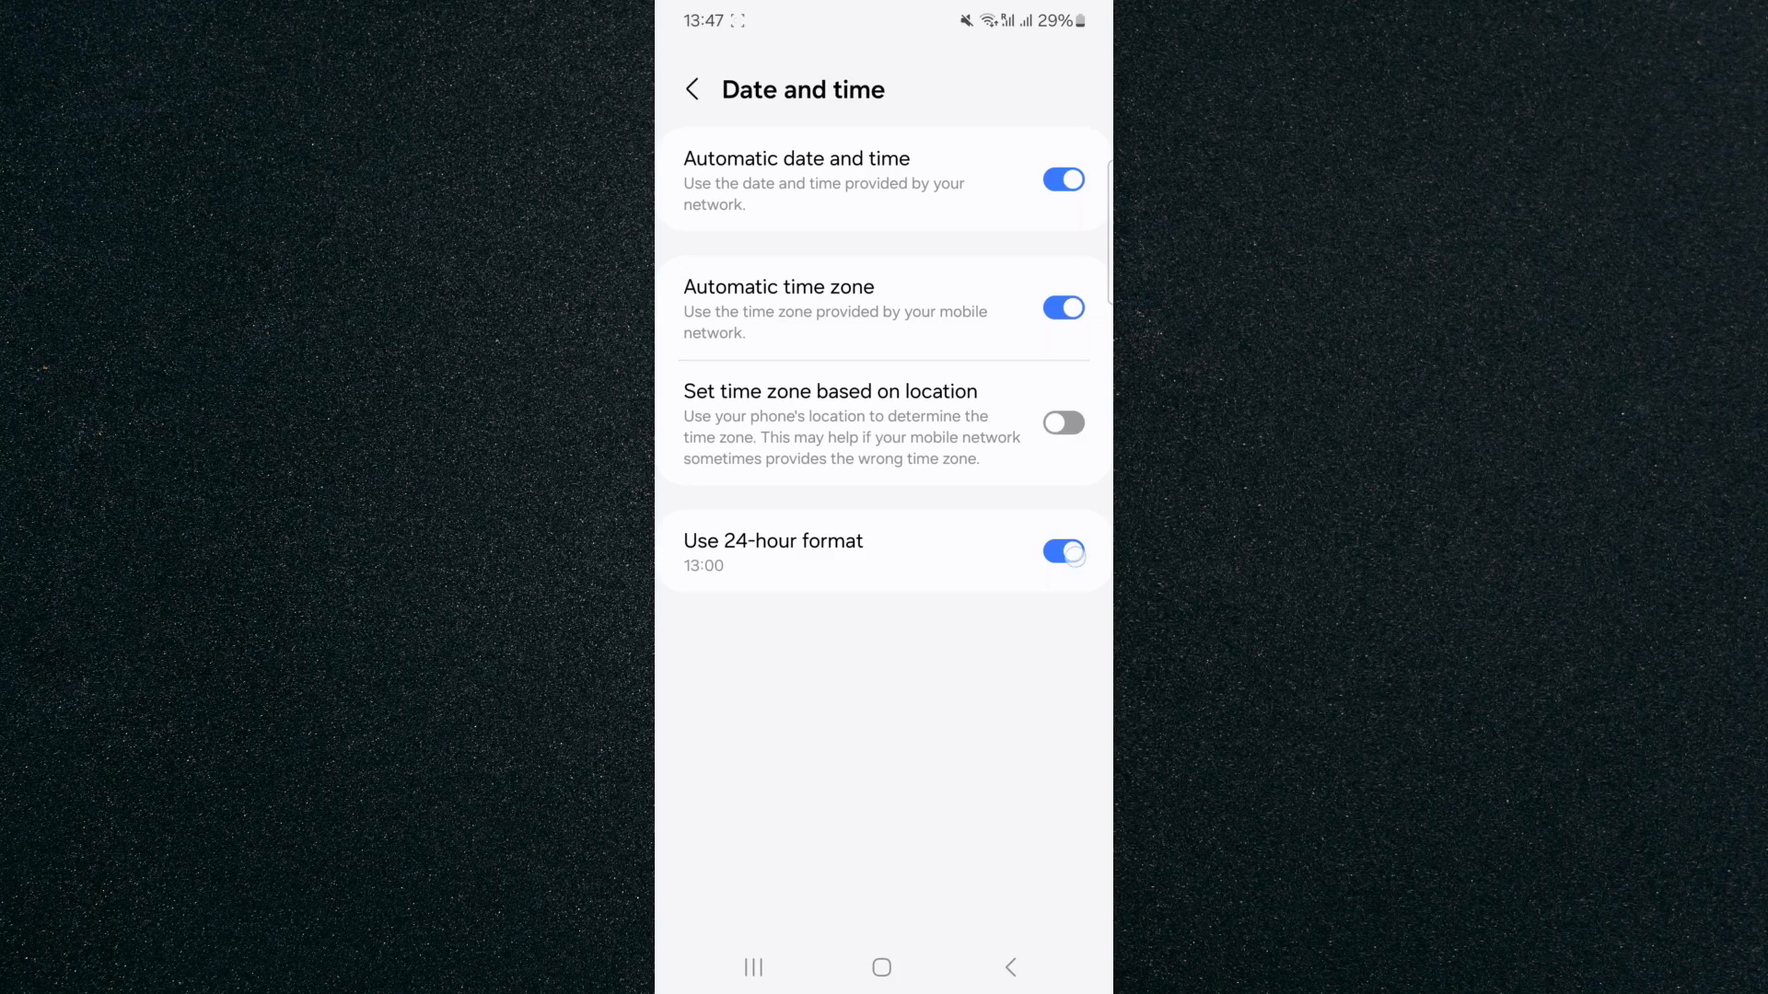
{"action": "left_click", "coordinate": [1061, 553]}
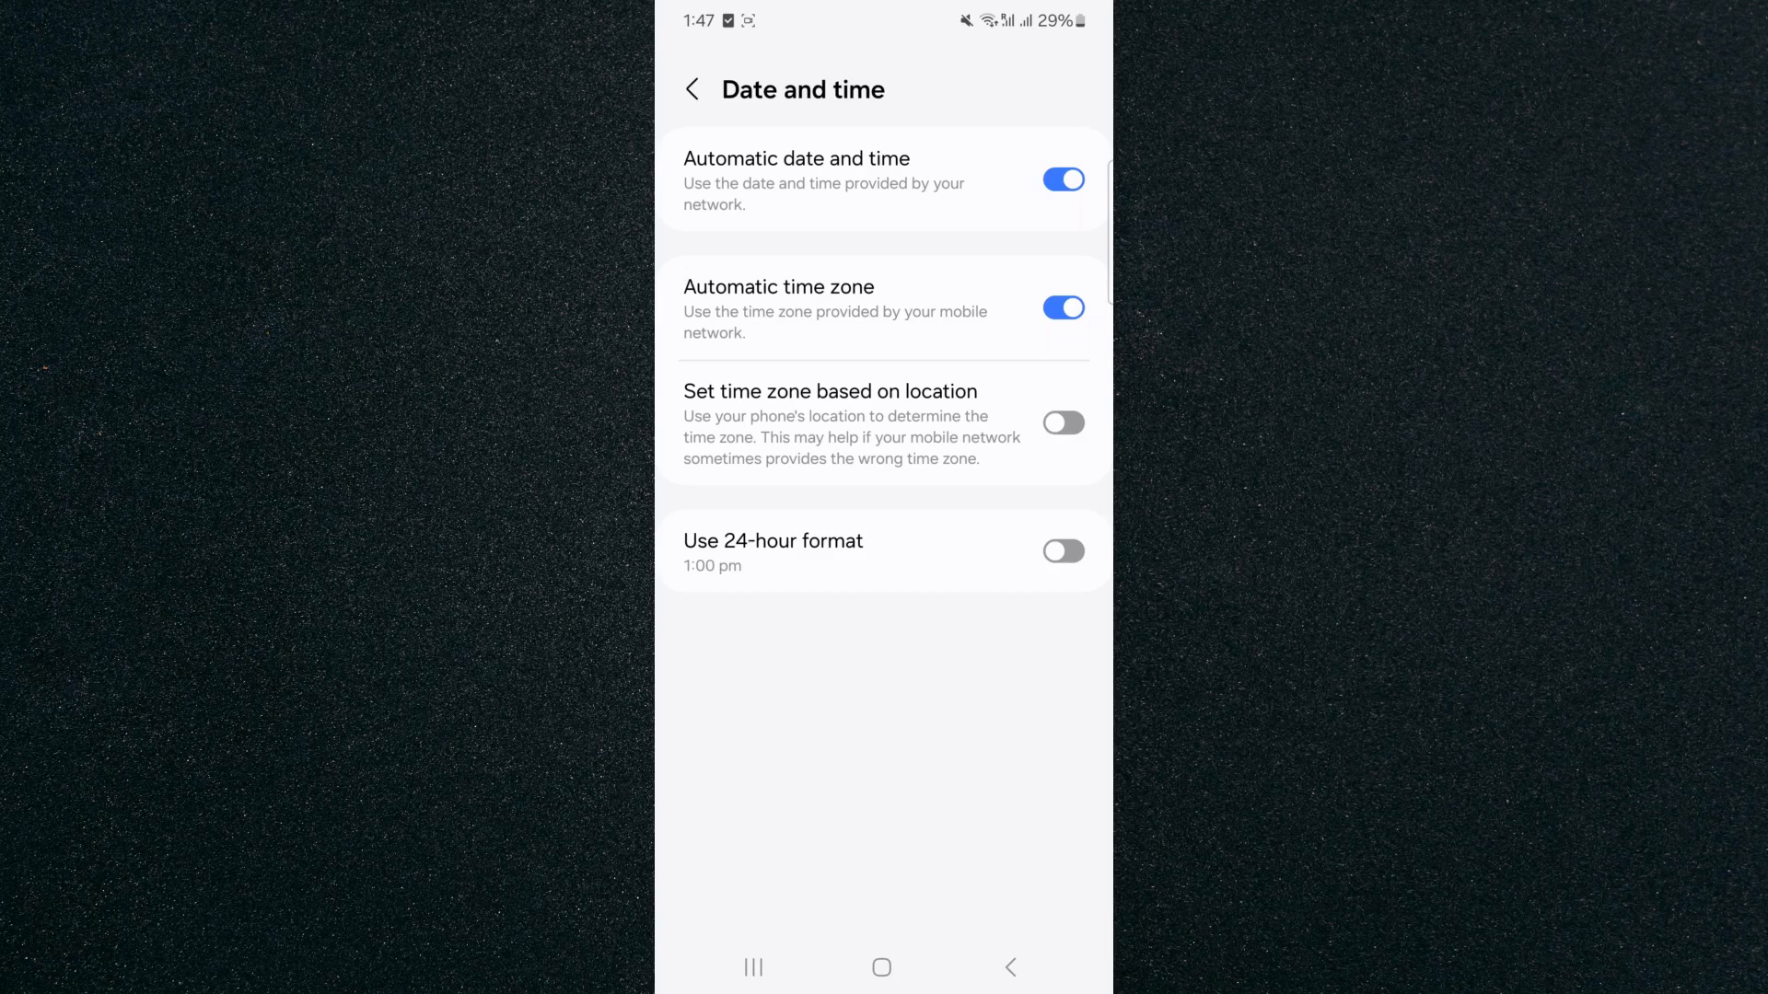
{"action": "left_click", "coordinate": [690, 89]}
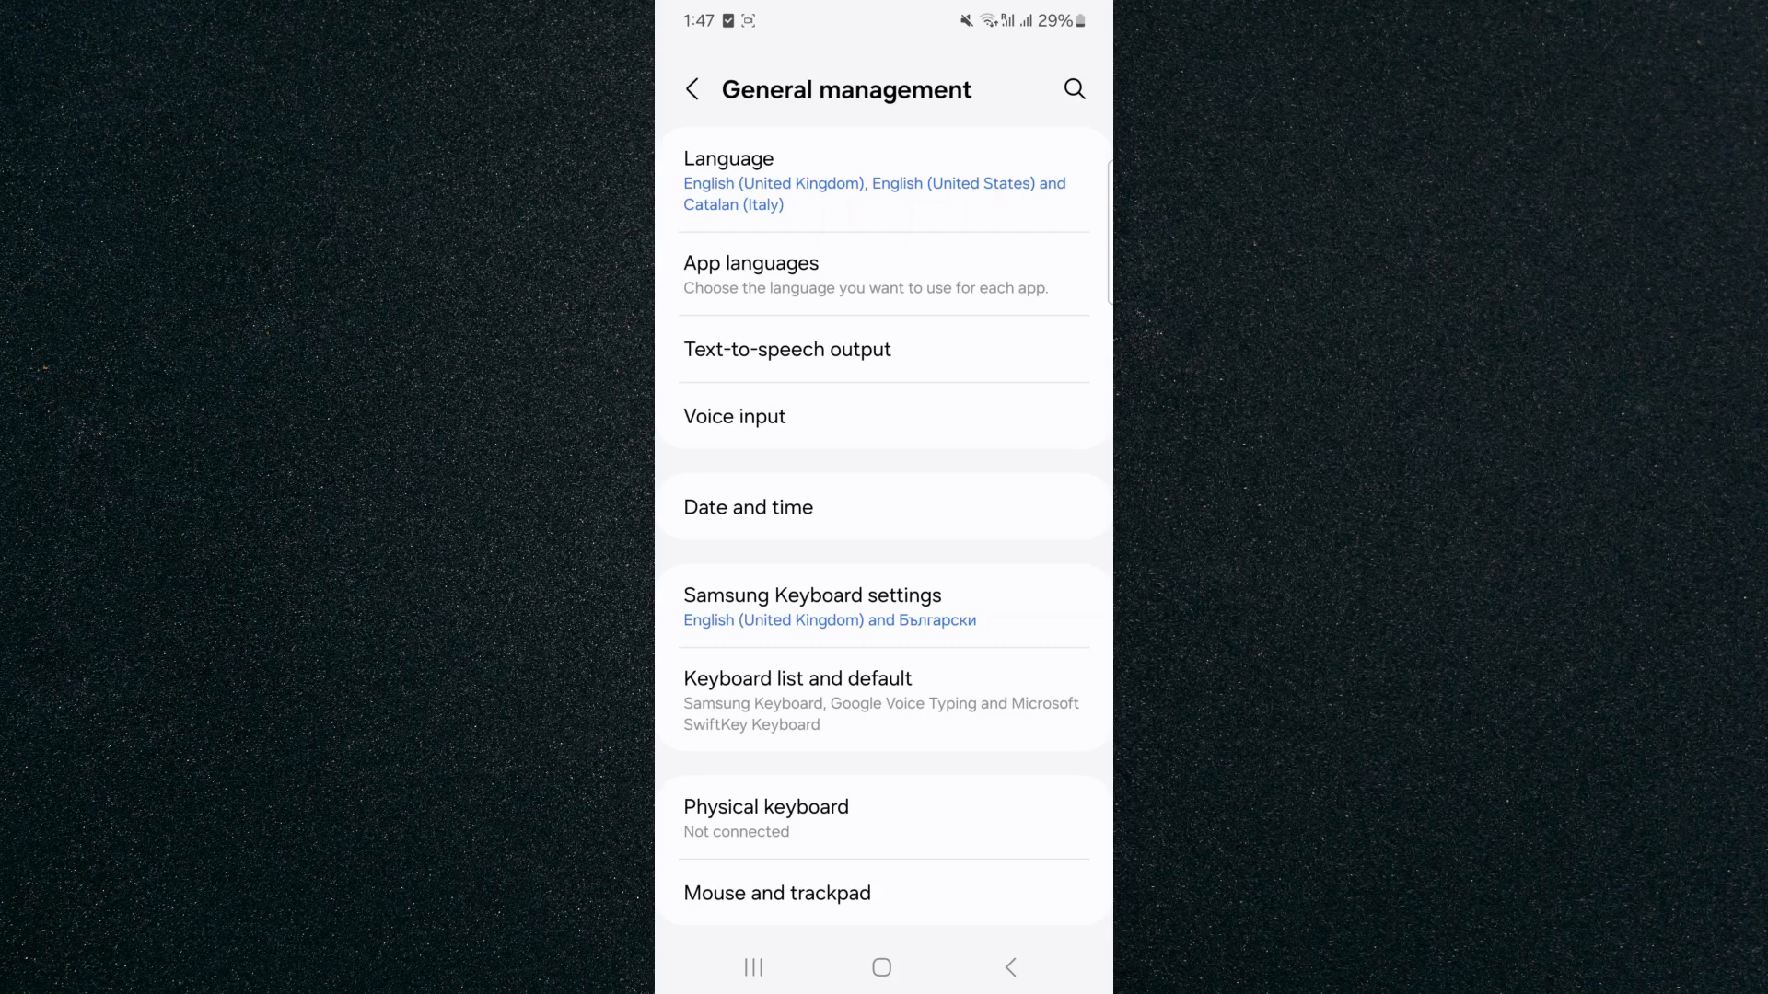
- Search the settings for 'time', listing Date and time among the top hits
{"action": "left_click", "coordinate": [1072, 88]}
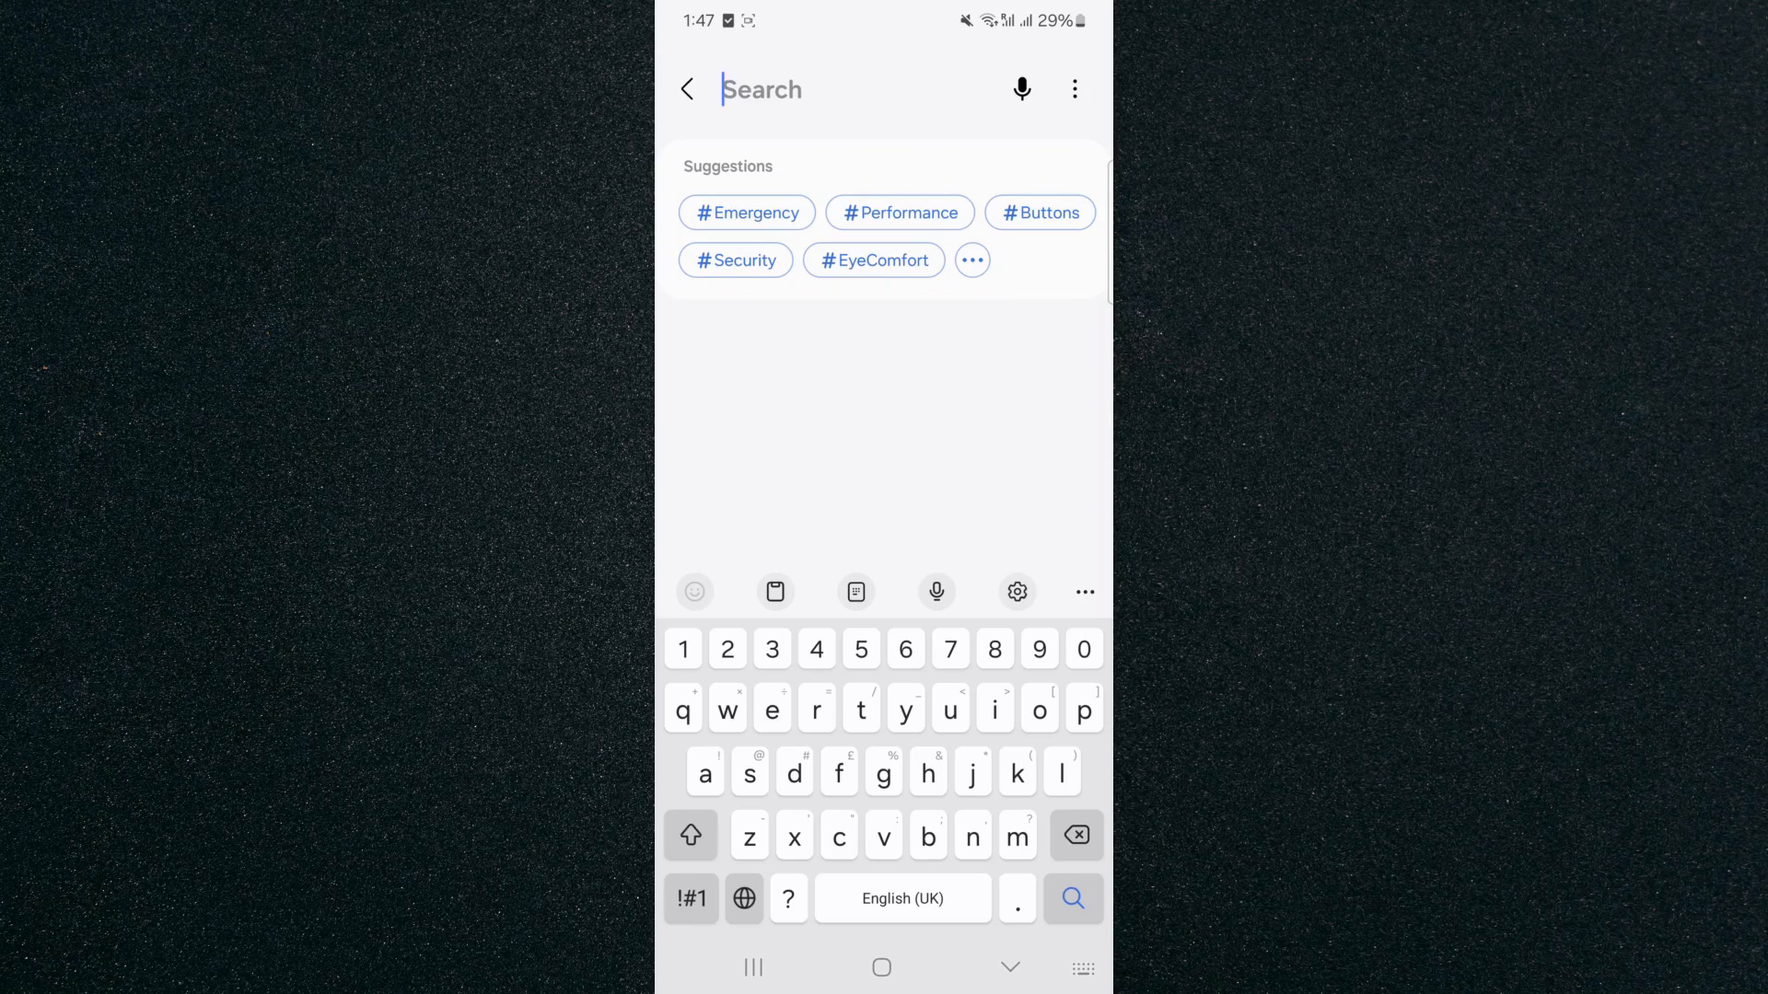
{"action": "type", "text": "time"}
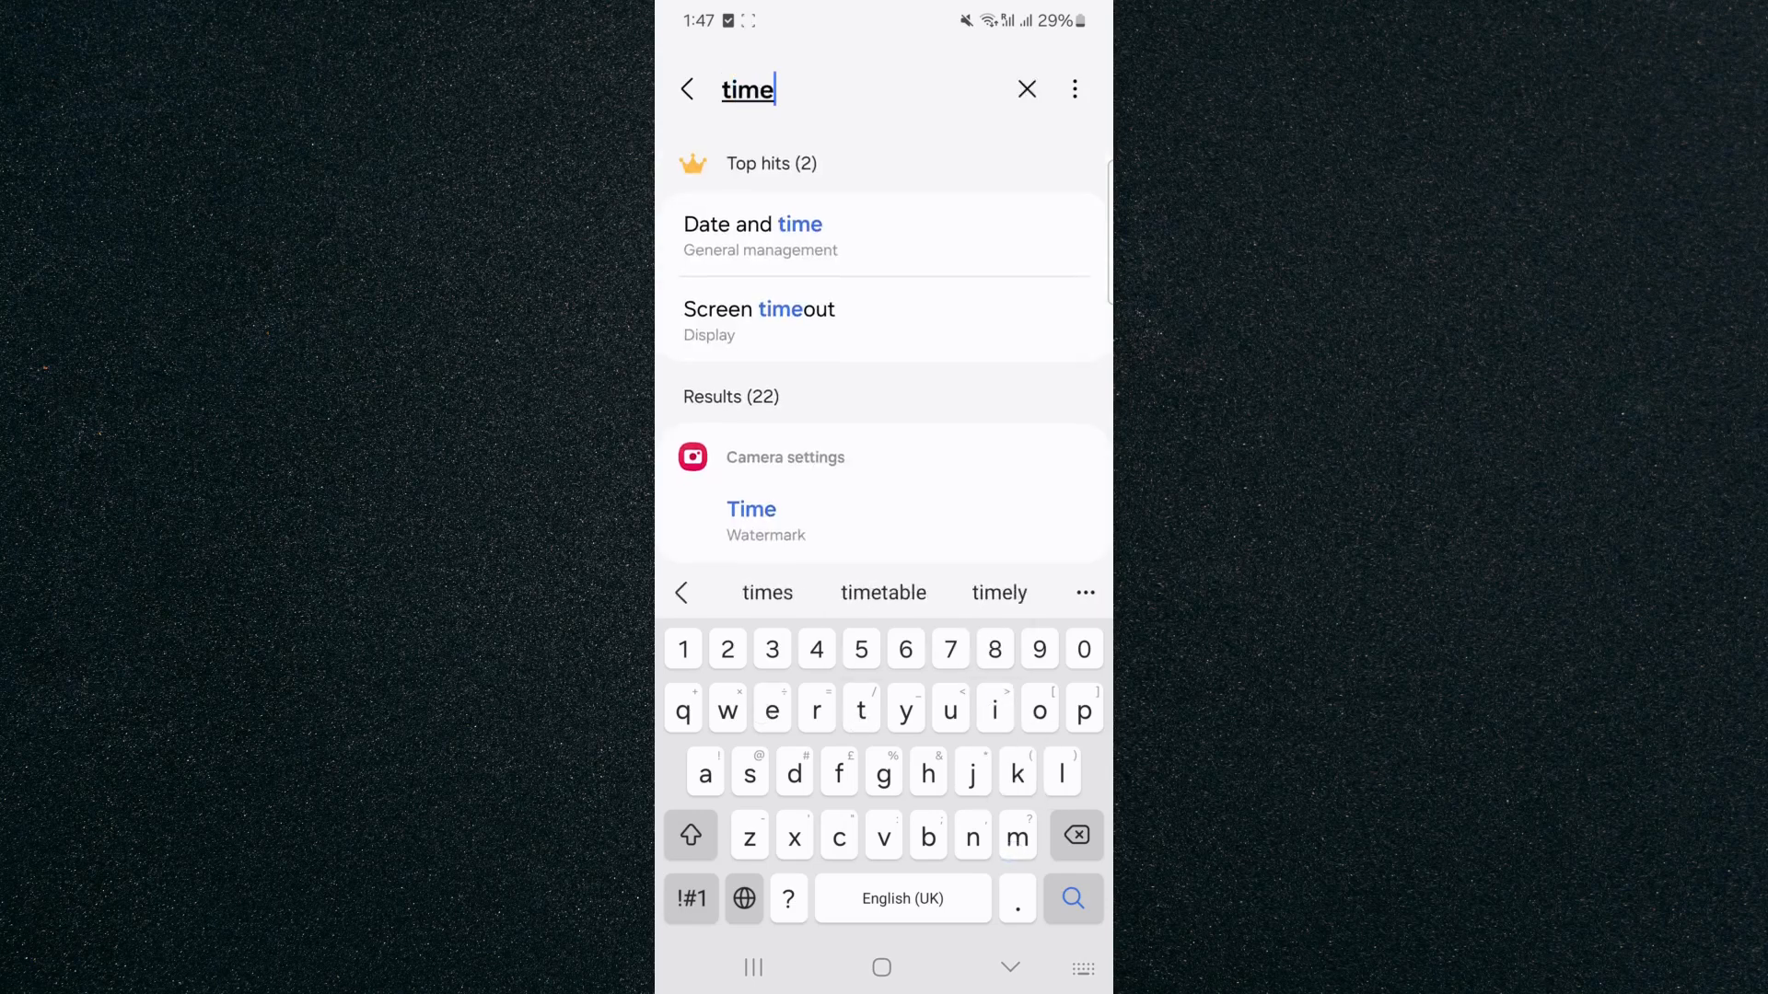